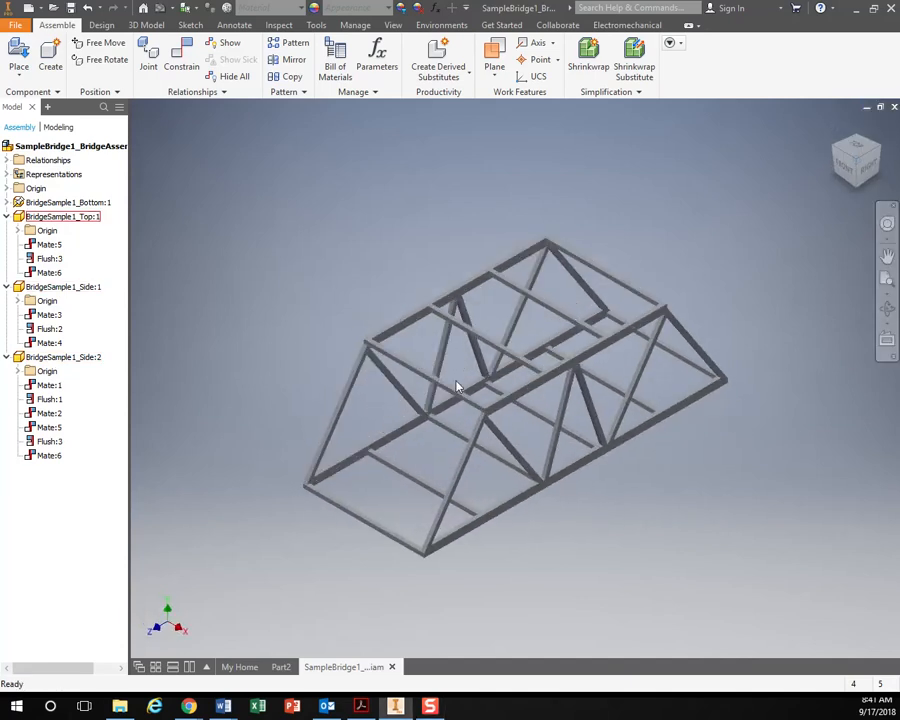
# Step: Select the BridgeSample1_Bottom deck part and bring up the truss rough sketch PDF
pyautogui.click(64, 202)
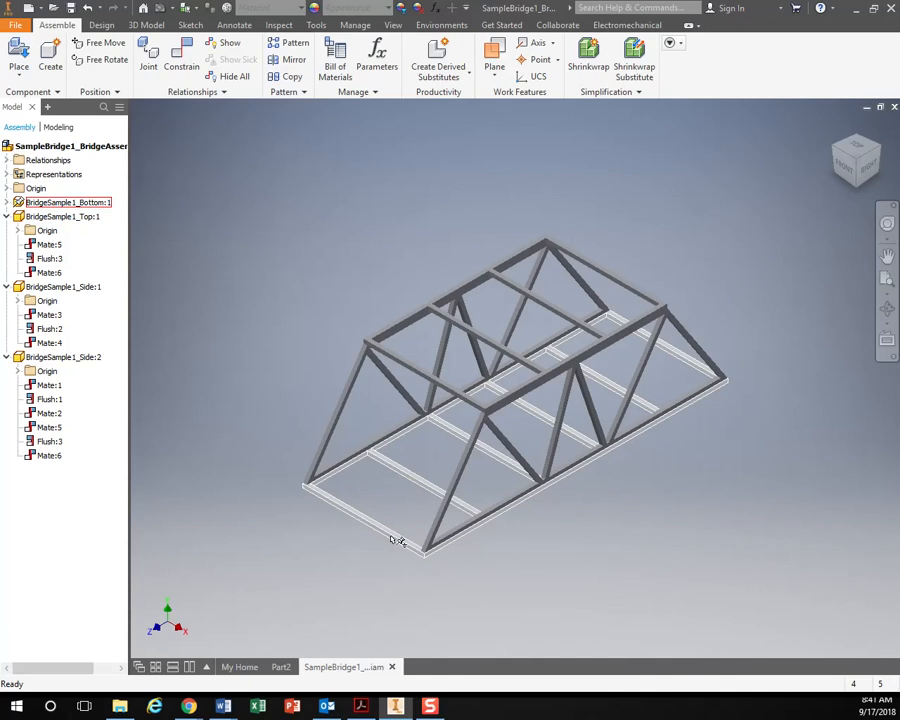
pyautogui.click(64, 216)
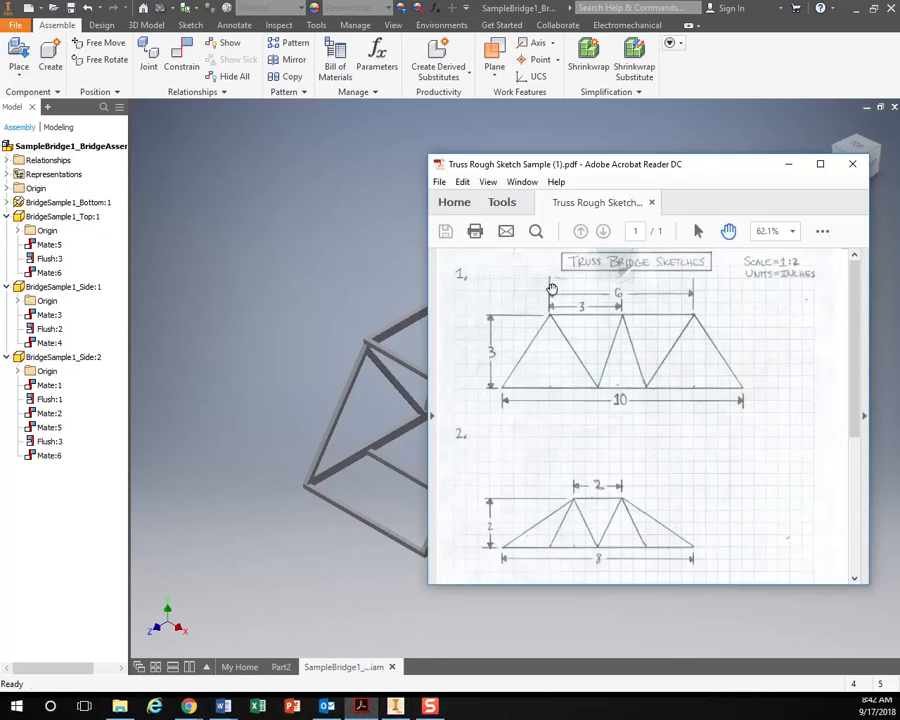
pyautogui.moveTo(542, 302)
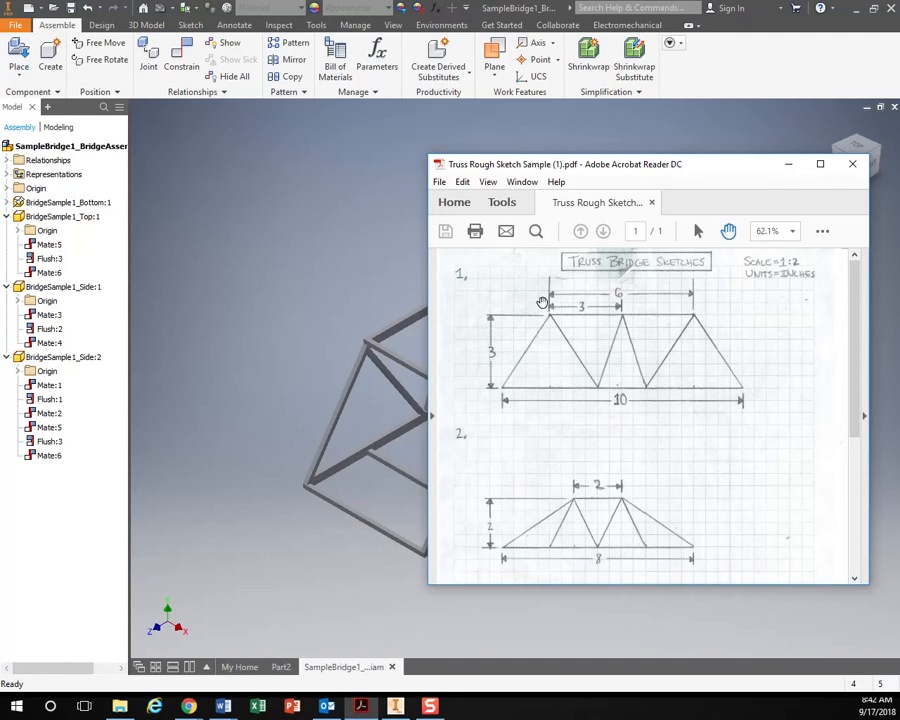
# Step: Create a new part from the Standard (in).ipt template and begin a 2D sketch
pyautogui.click(852, 164)
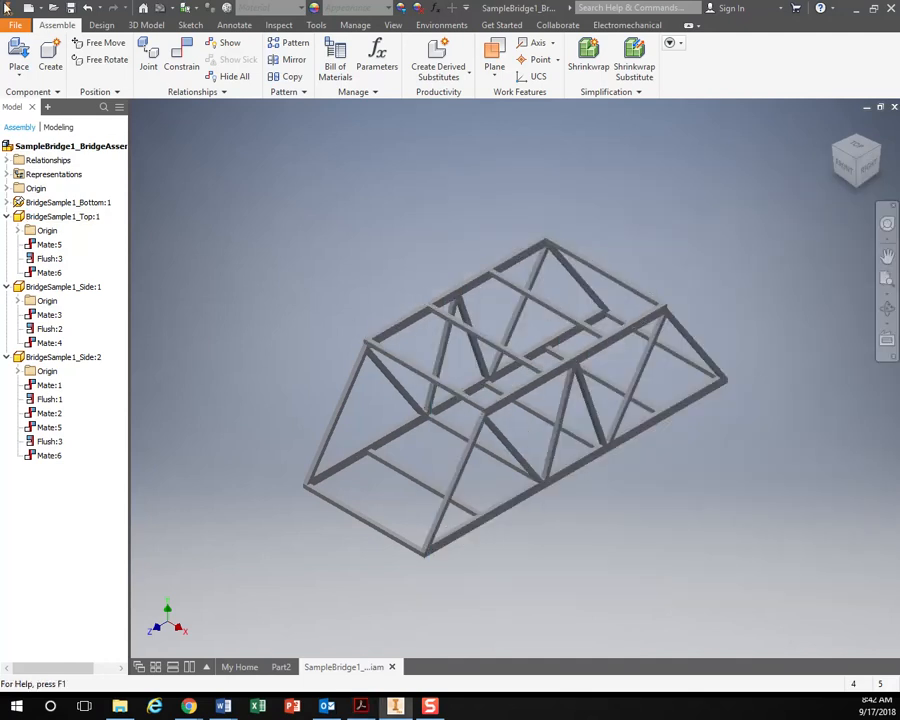
pyautogui.click(48, 56)
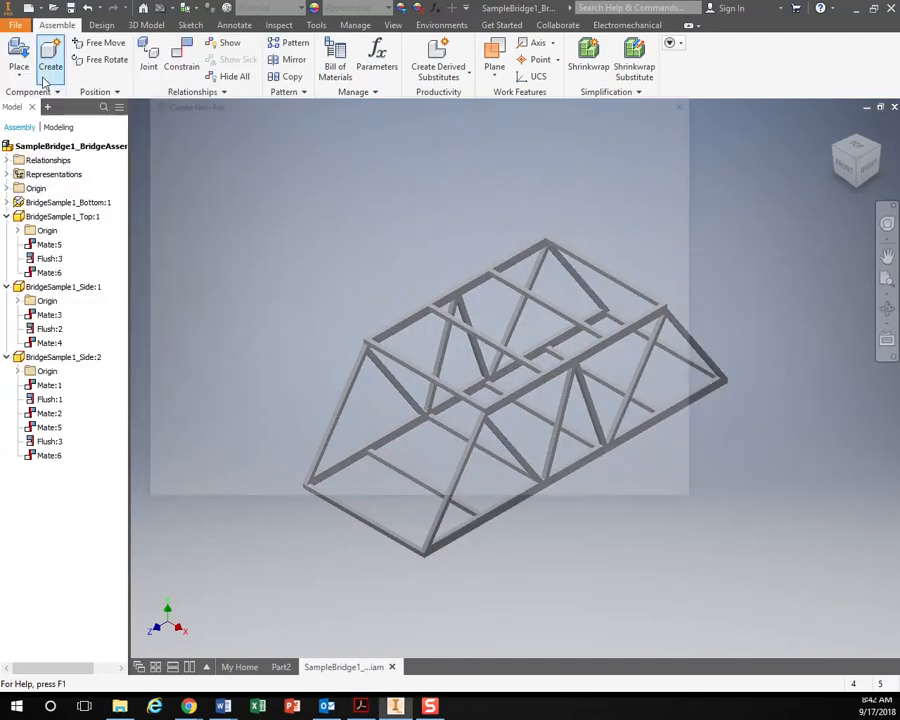
pyautogui.click(18, 56)
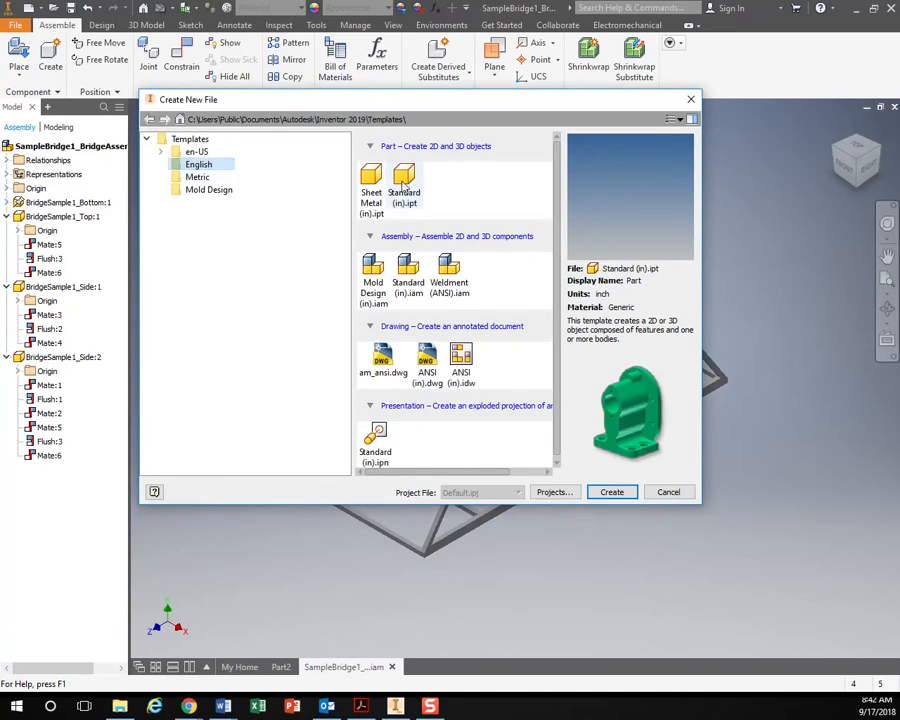
pyautogui.click(404, 178)
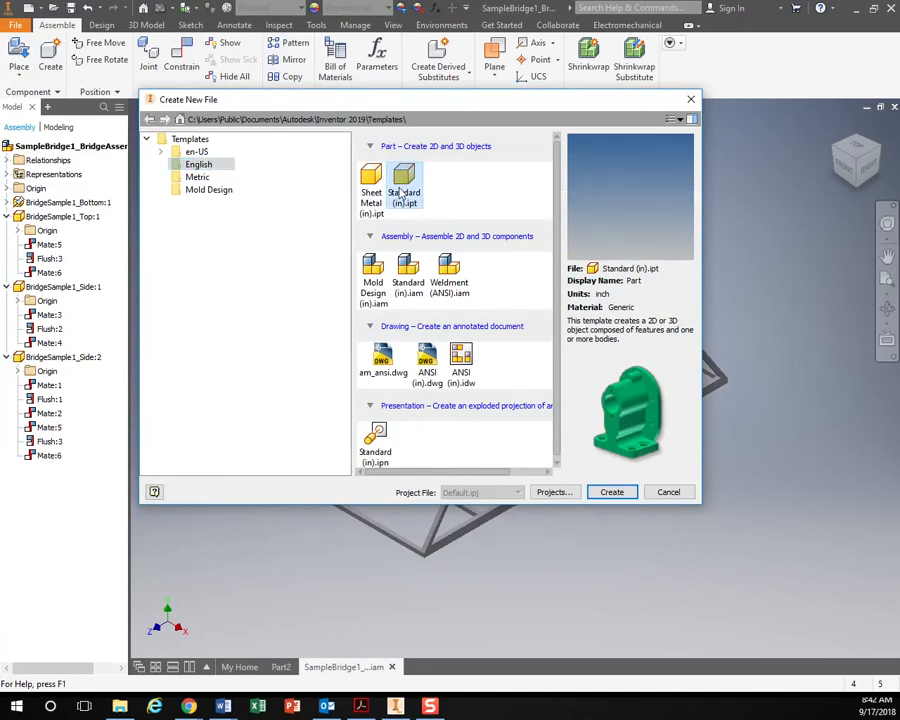
pyautogui.click(612, 492)
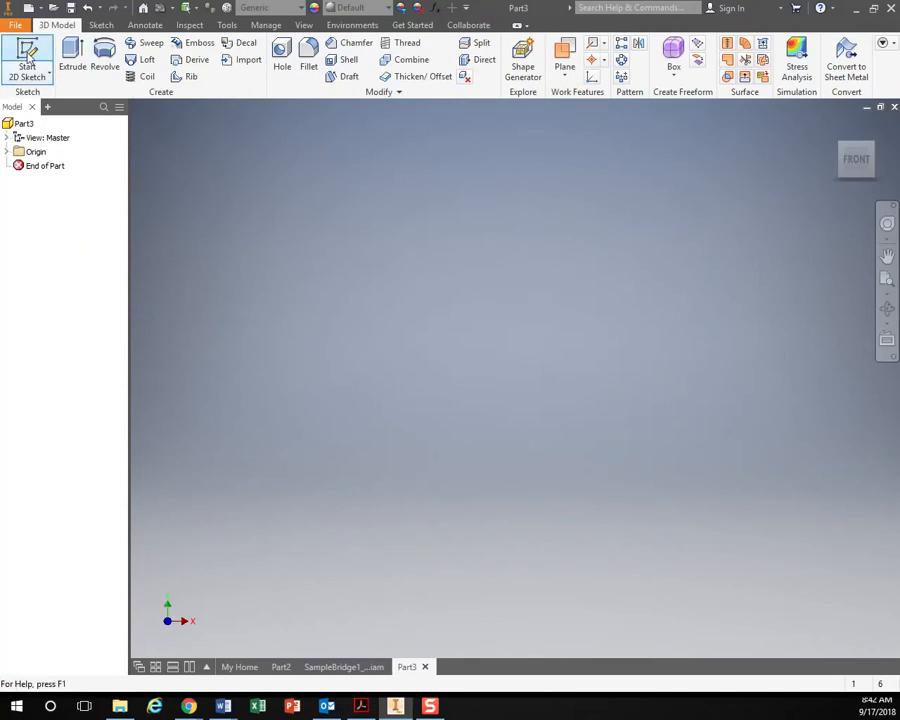
pyautogui.click(28, 60)
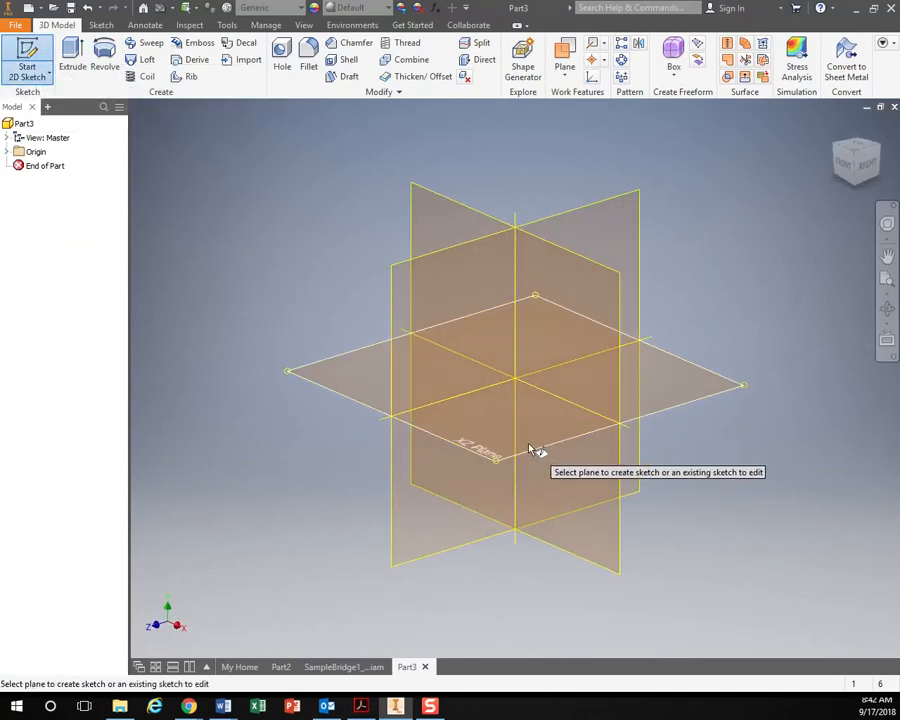
pyautogui.moveTo(324, 376)
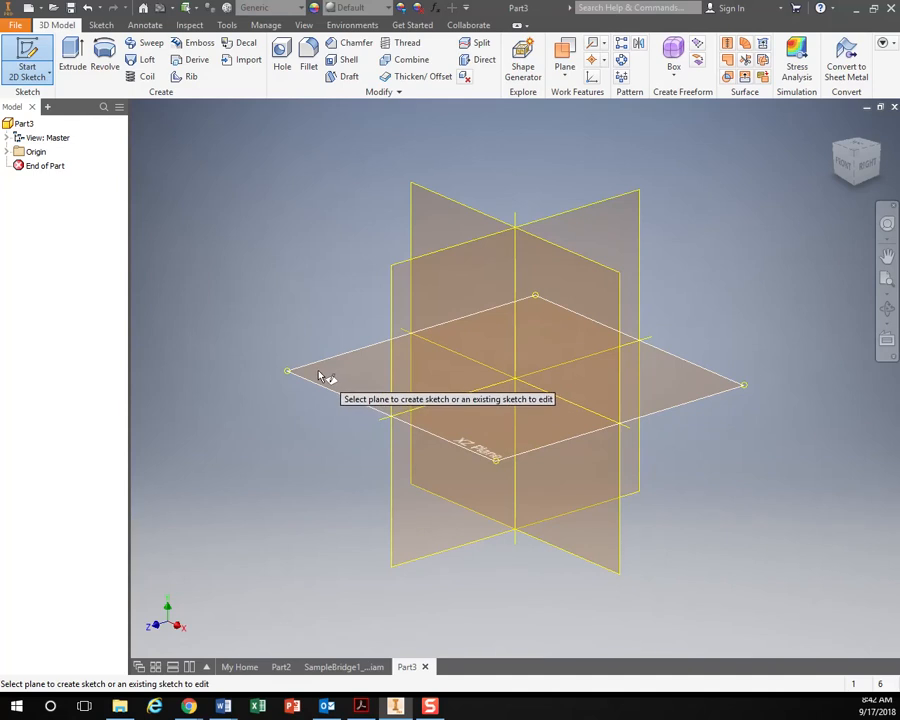
pyautogui.moveTo(696, 380)
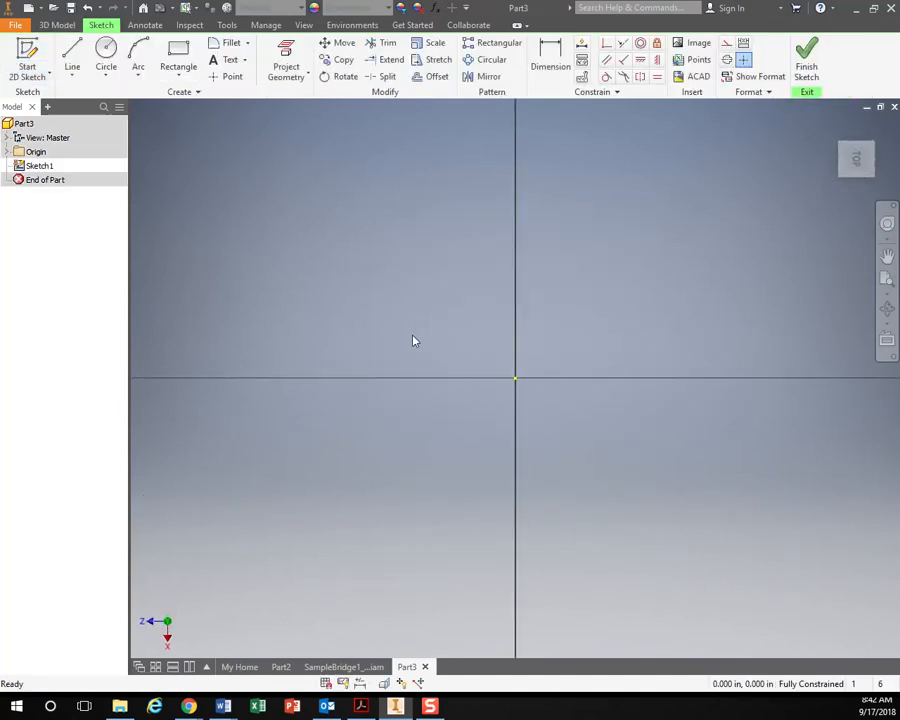
# Step: Draw a 6.000 by 4.000 rectangle from the origin, checking the reference sketch
pyautogui.click(178, 52)
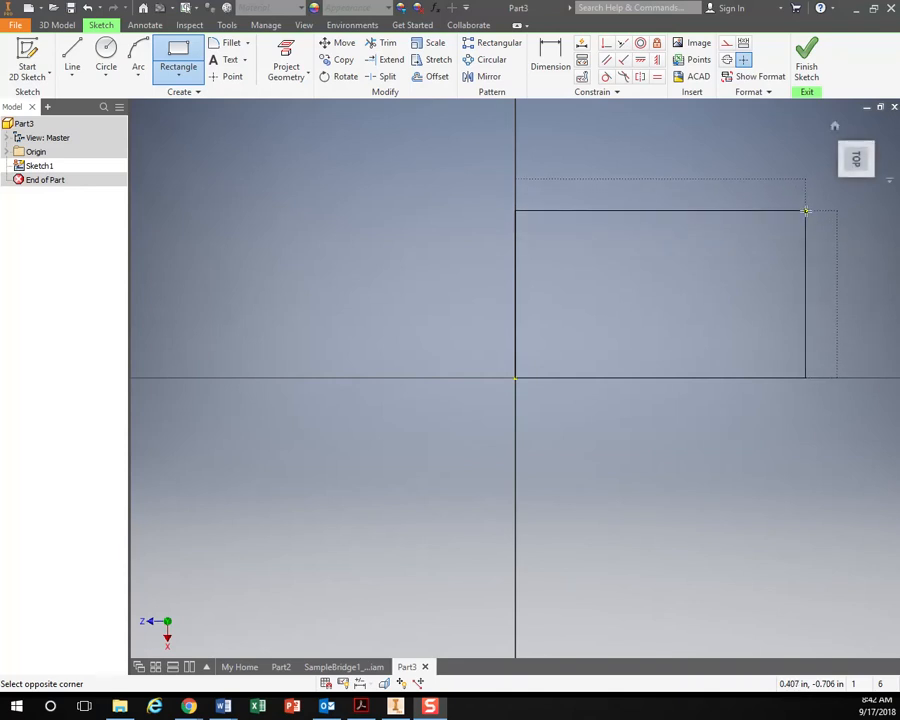
pyautogui.click(444, 652)
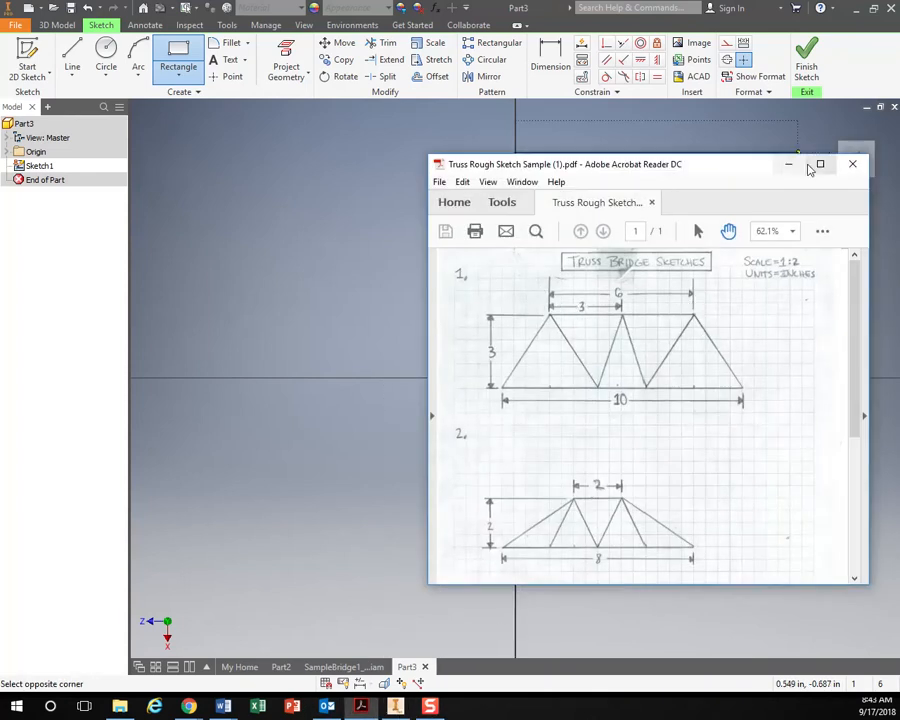
pyautogui.click(852, 164)
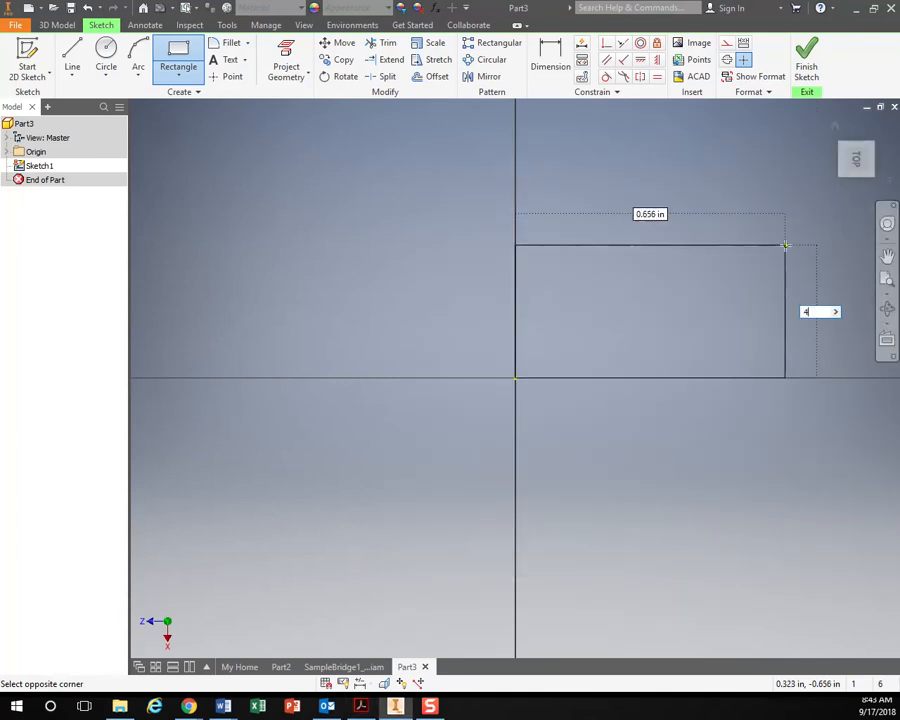
pyautogui.write('4.000')
pyautogui.click(650, 214)
pyautogui.write('6.000')
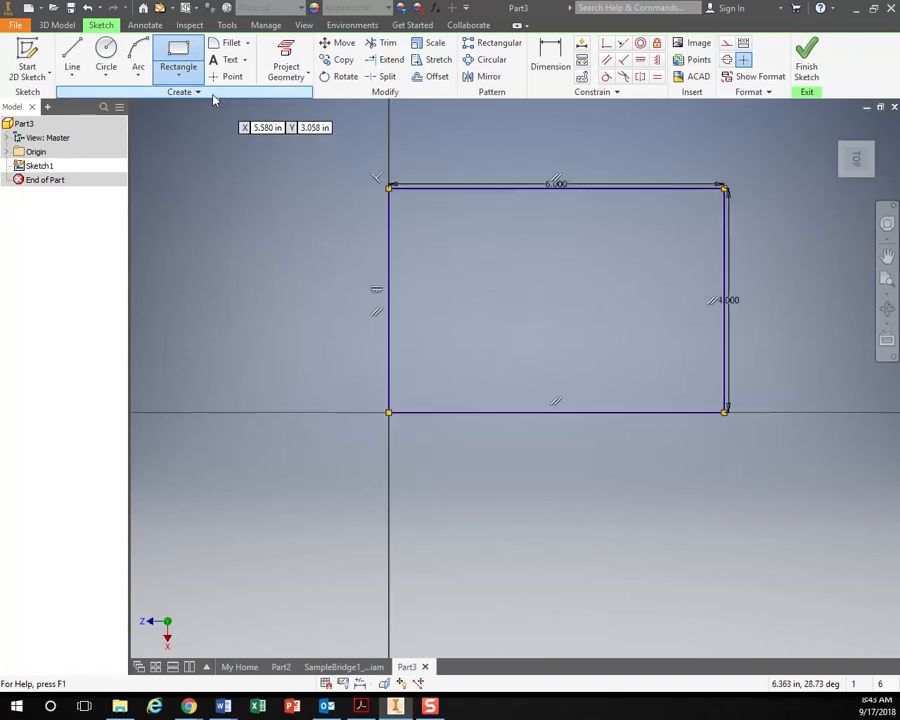
# Step: Add two vertical dividers 2.000 apart and offset the frame lines inward
pyautogui.click(72, 56)
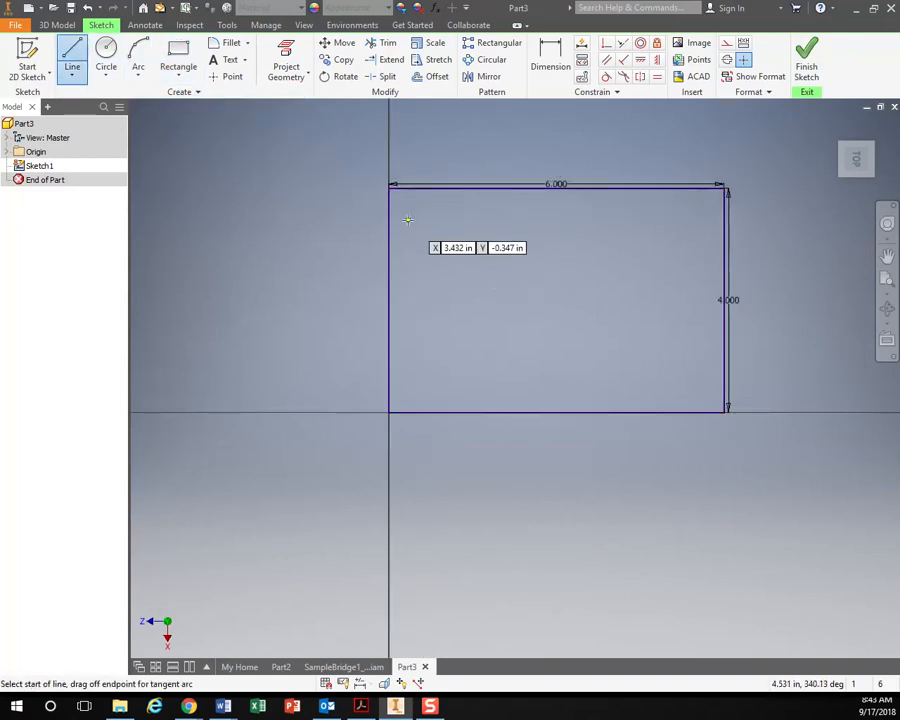
pyautogui.moveTo(400, 186)
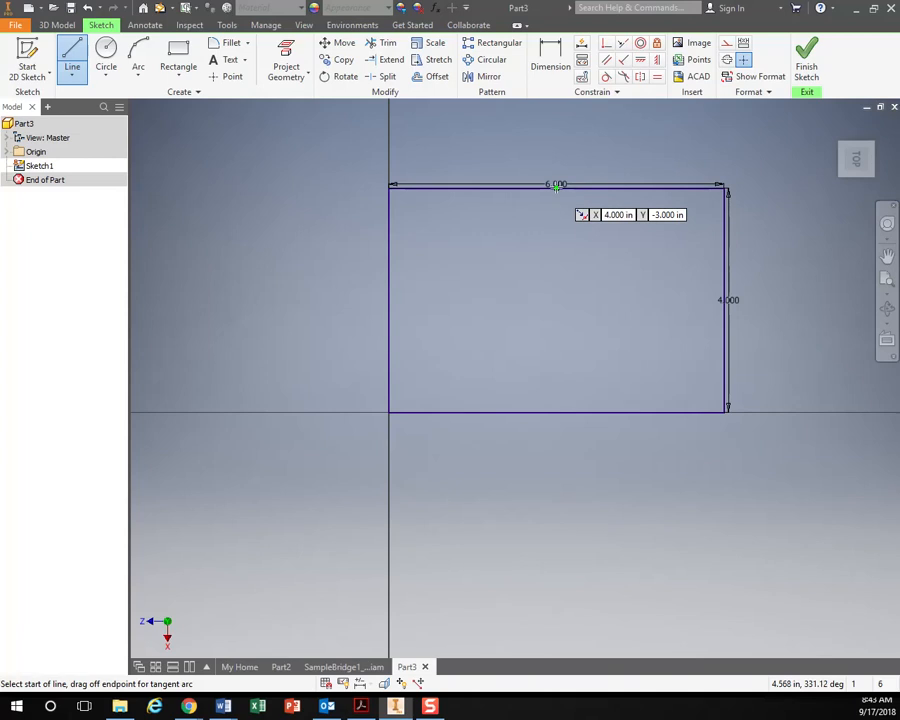
pyautogui.moveTo(408, 192)
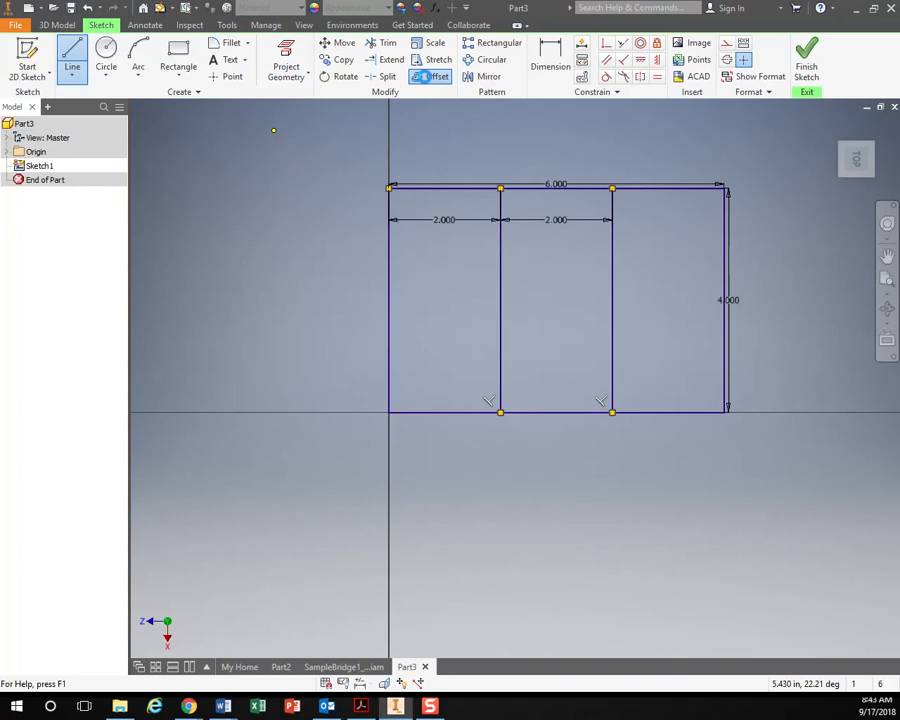
pyautogui.click(436, 76)
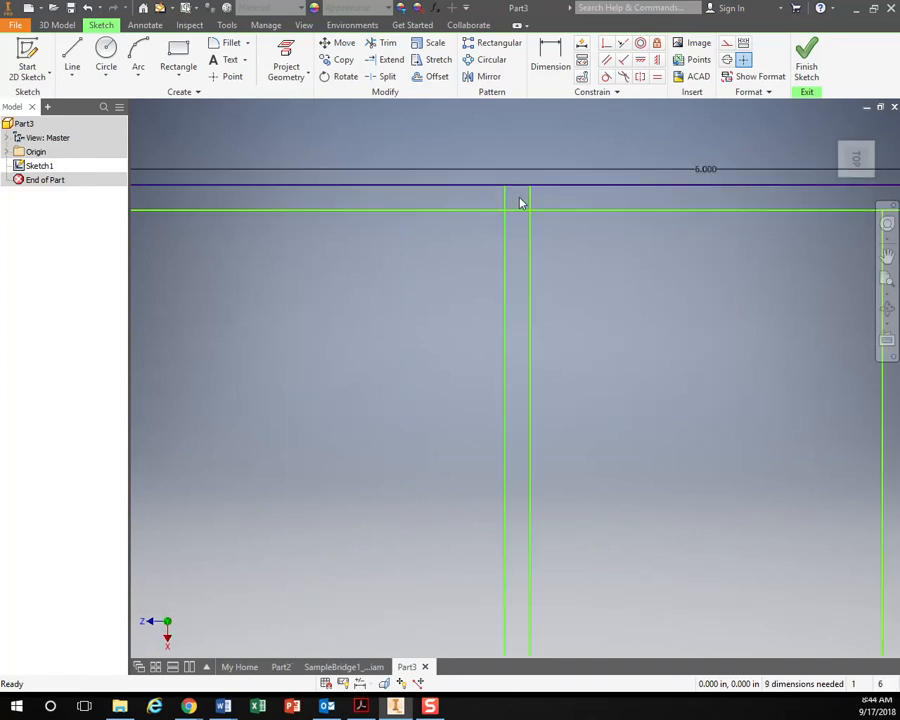
# Step: Trim the stray segments along the bottom edge to complete the frame outline
pyautogui.click(388, 44)
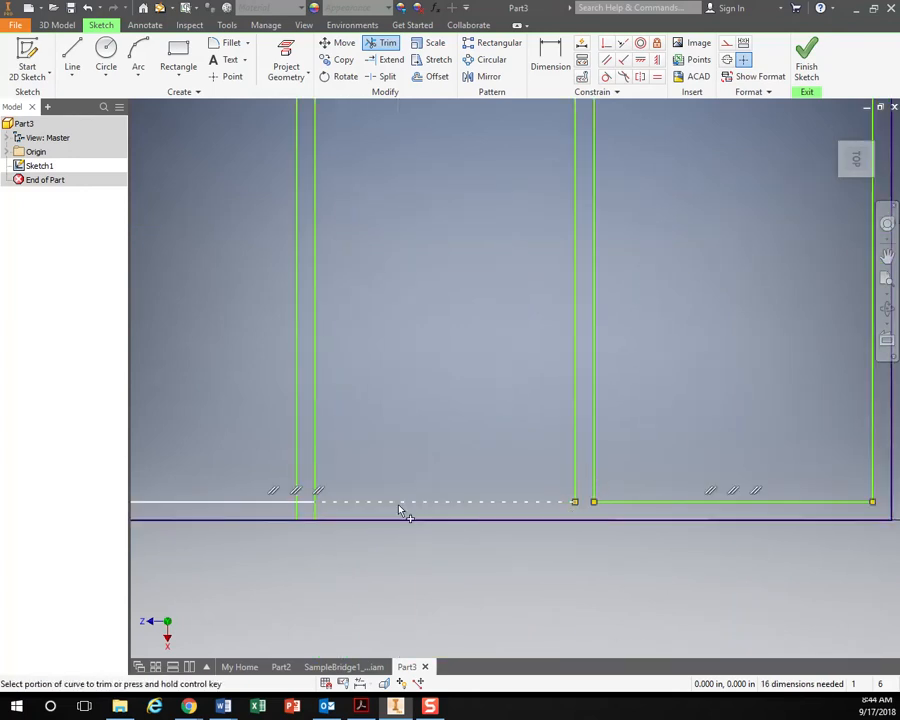
pyautogui.click(404, 500)
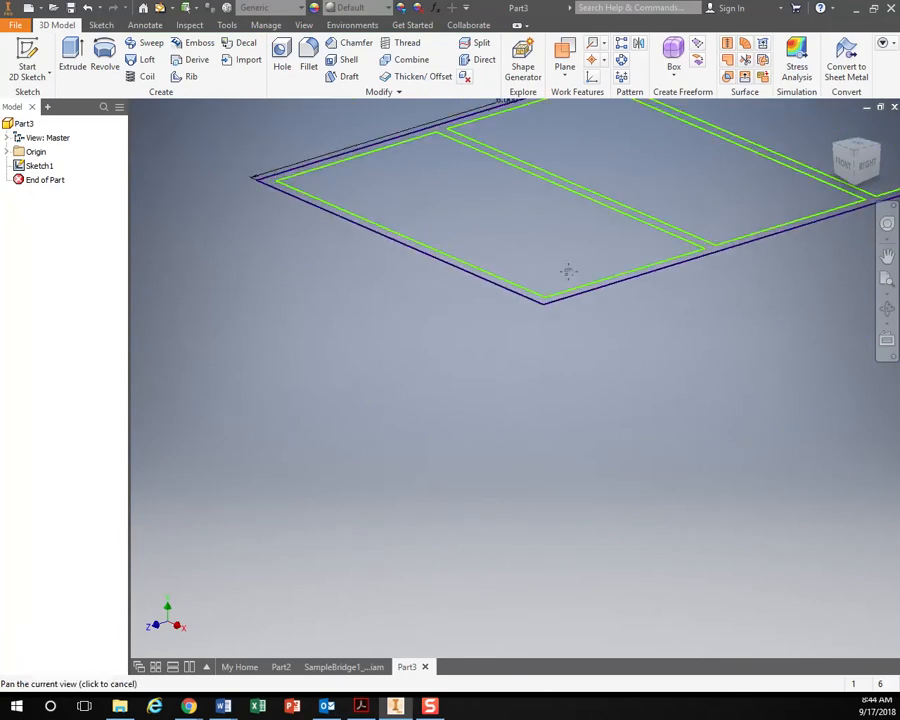
# Step: Extrude the frame sketch 0.125 inch into a thin solid
pyautogui.moveTo(568, 270); pyautogui.dragTo(630, 352)
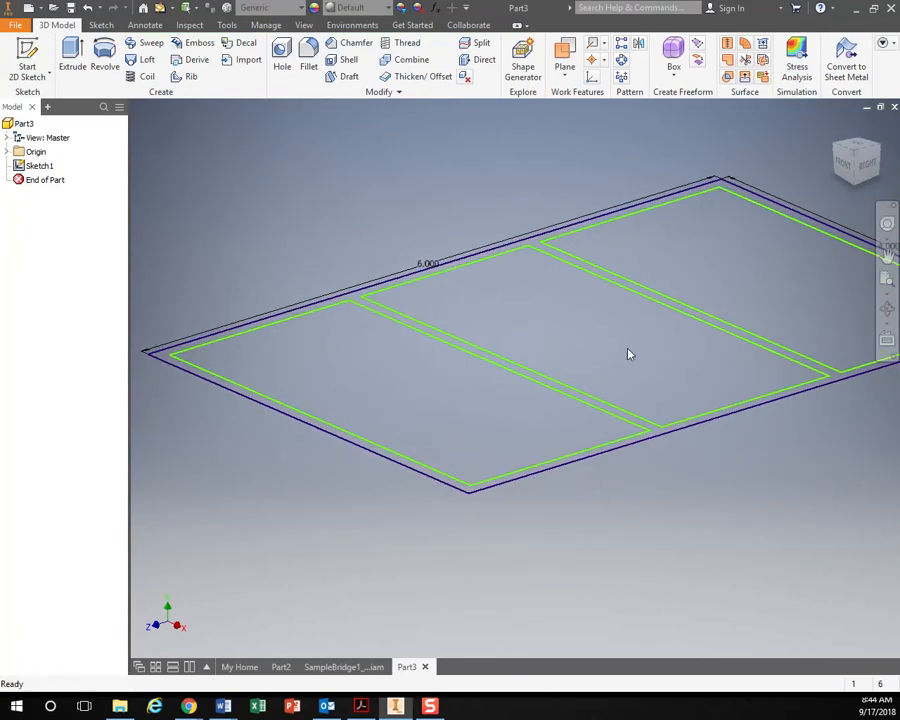
pyautogui.click(72, 58)
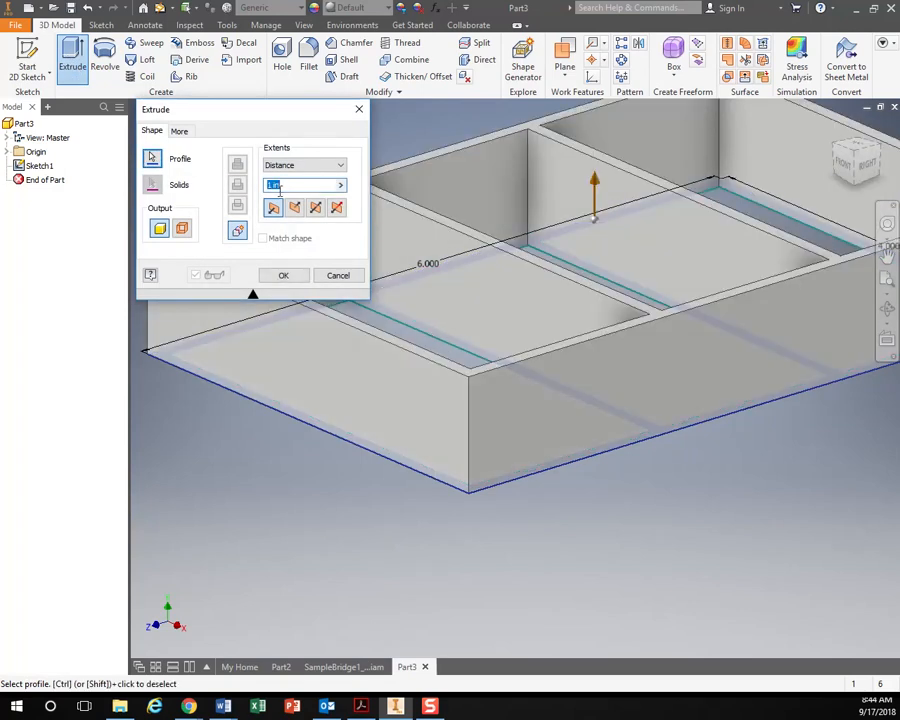
pyautogui.write('.125')
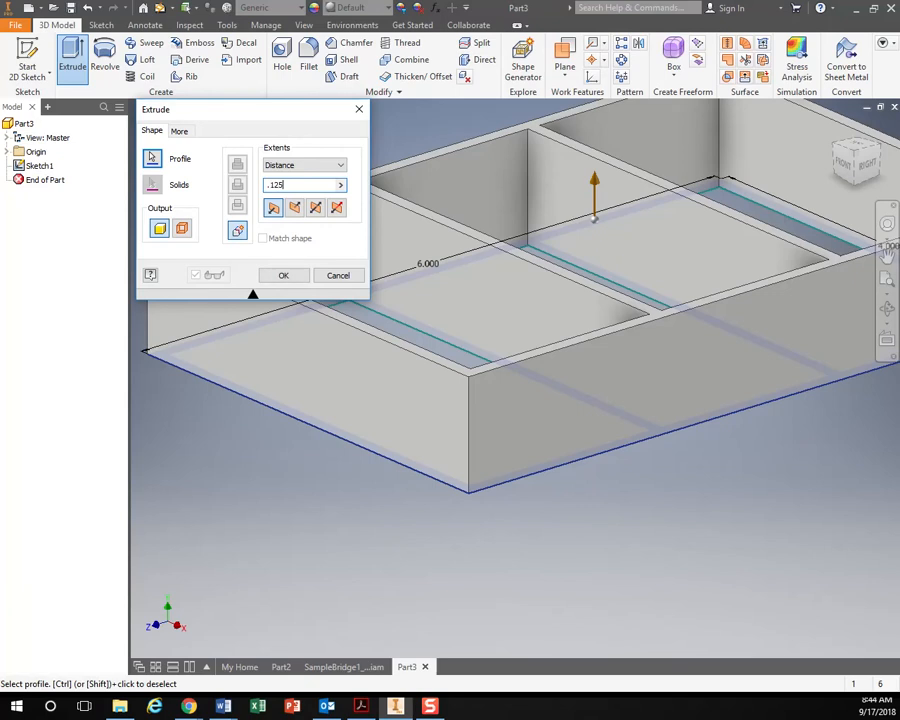
pyautogui.click(284, 276)
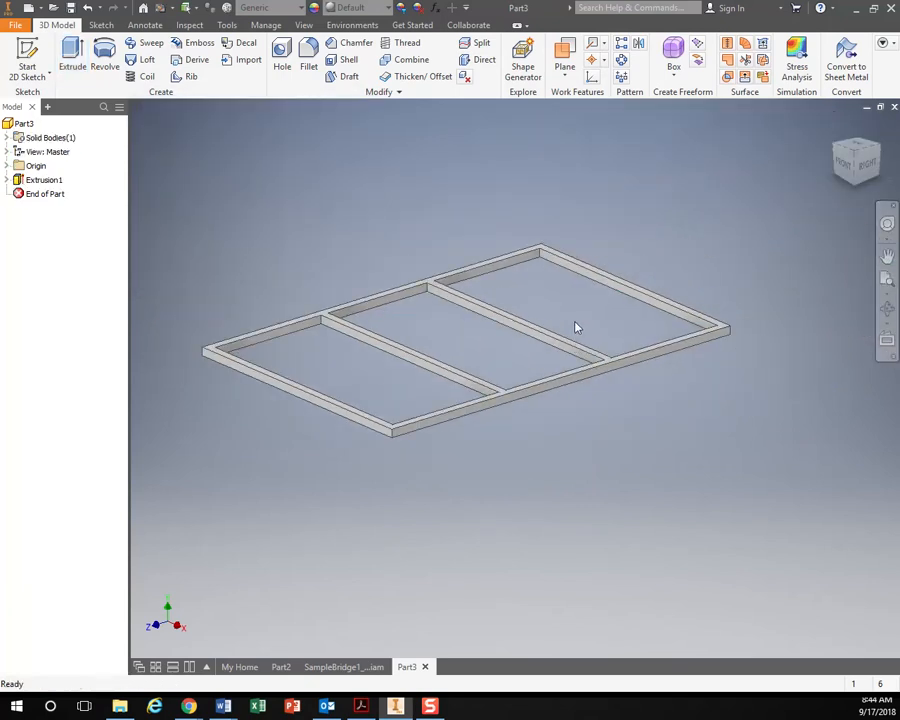
# Step: Save the part as BridgeTop.ipt in the Bridges folder
pyautogui.click(16, 18)
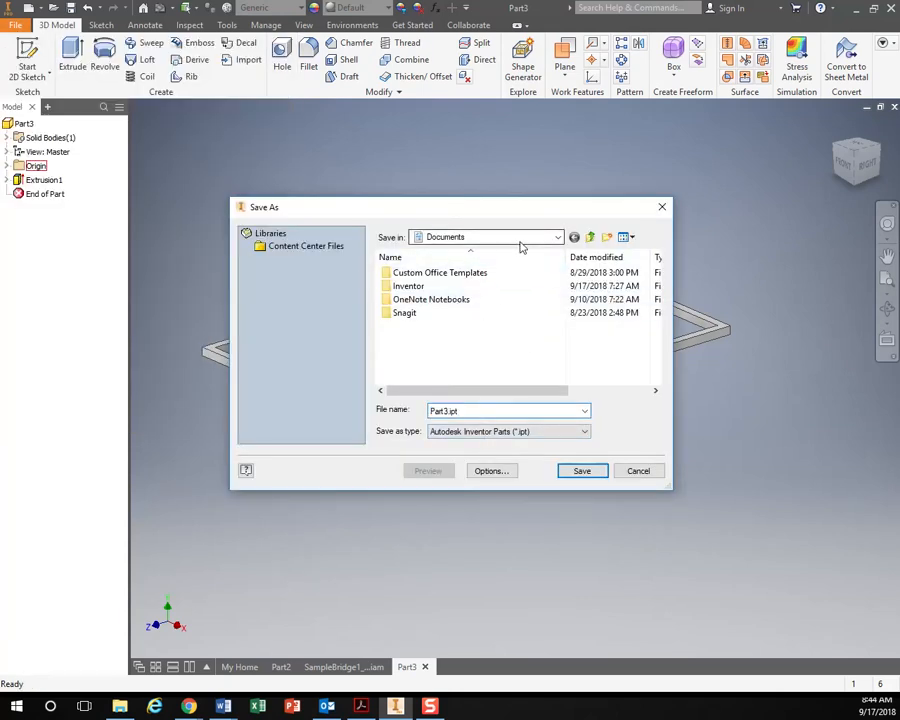
pyautogui.click(556, 236)
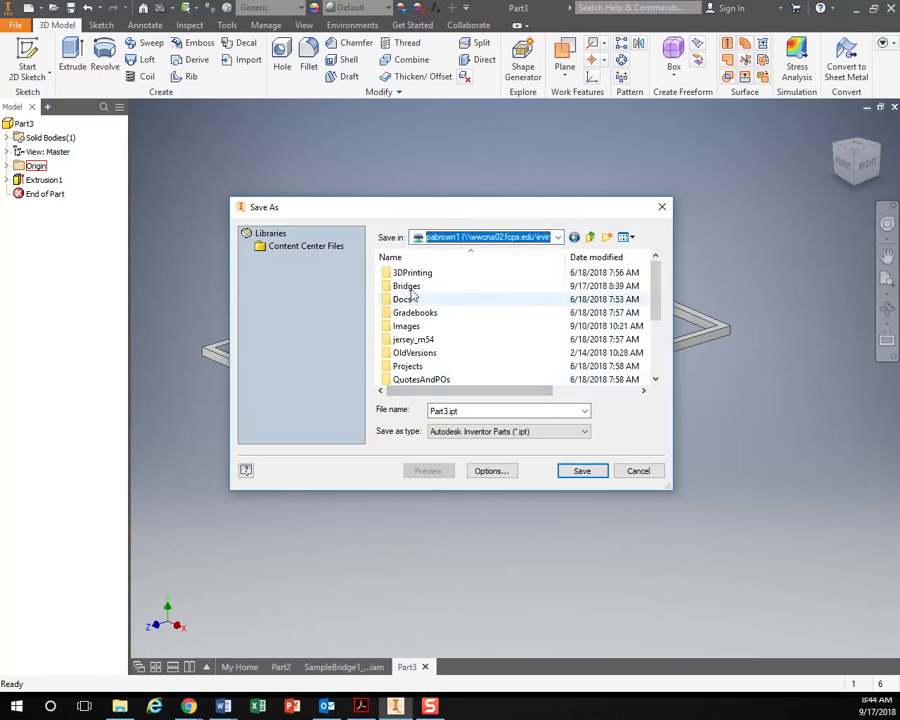
pyautogui.doubleClick(406, 286)
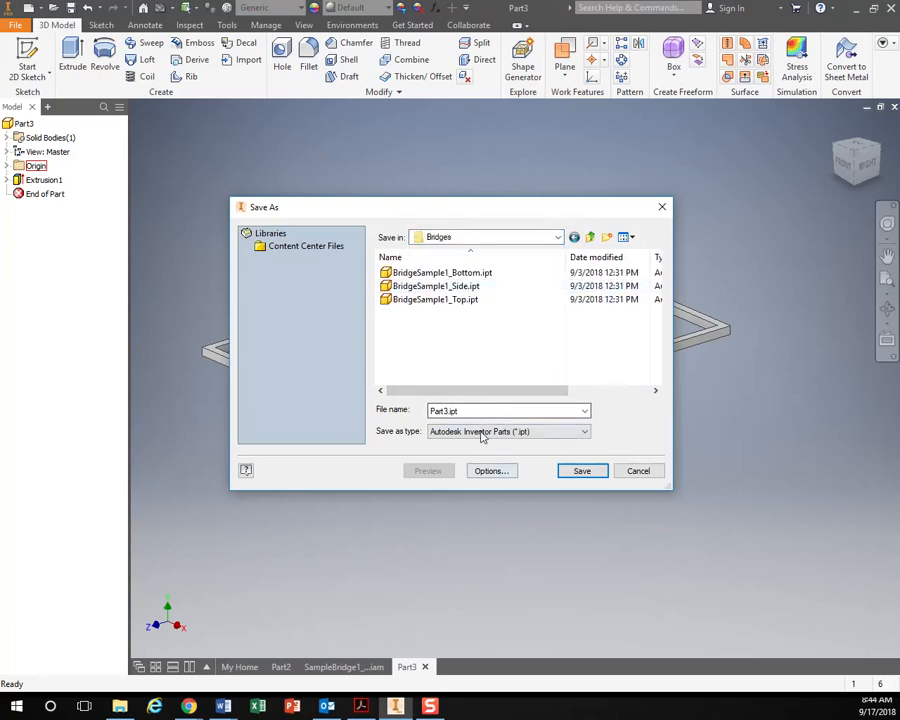
pyautogui.write('Bridge')
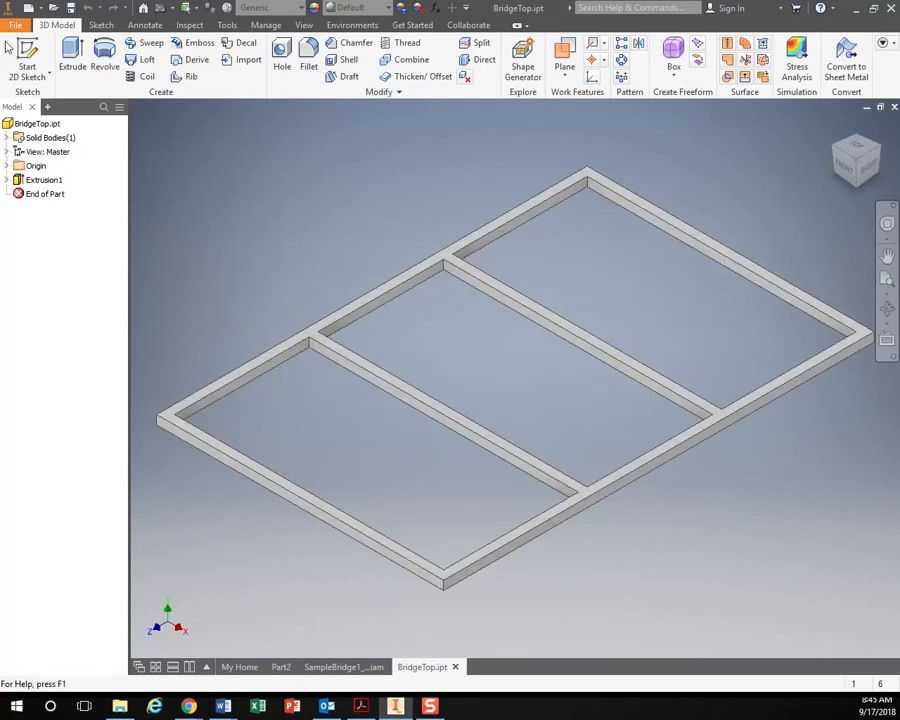
pyautogui.click(16, 24)
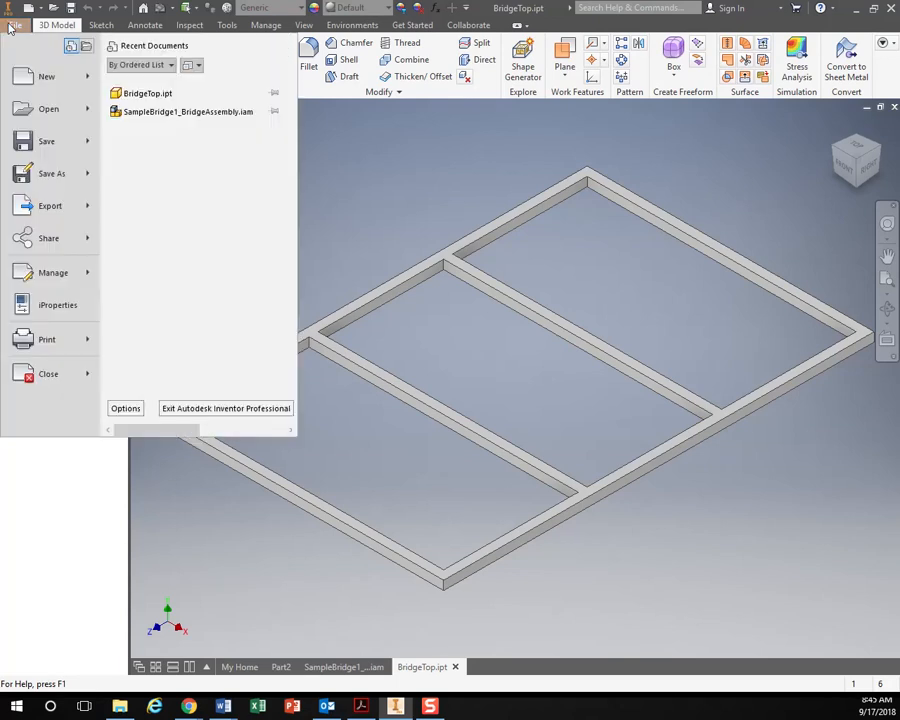
# Step: Create another Standard (in).ipt part and begin an empty 2D sketch
pyautogui.click(48, 76)
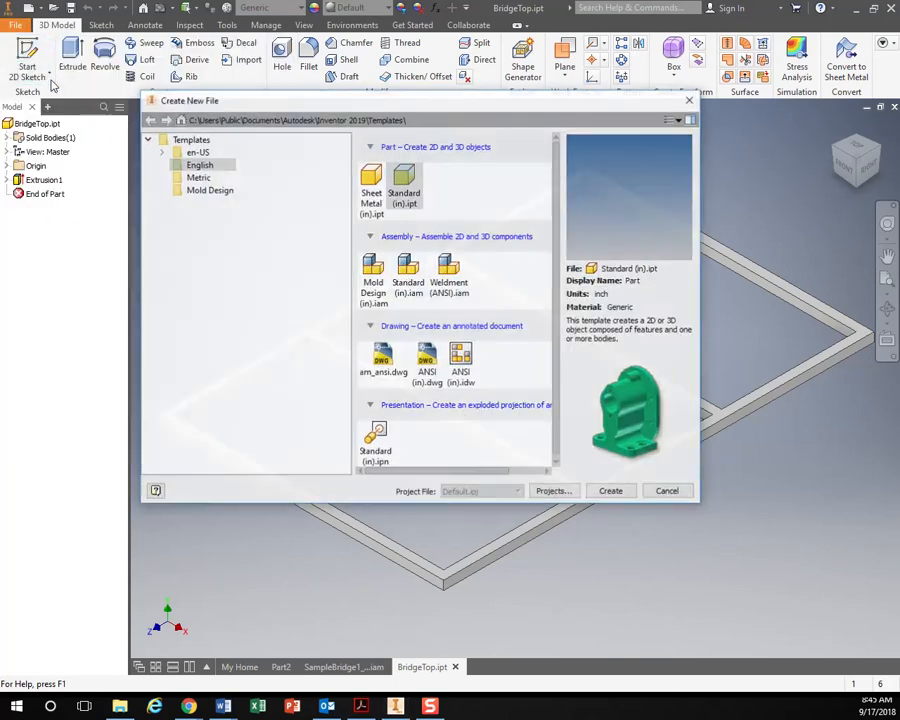
pyautogui.click(610, 490)
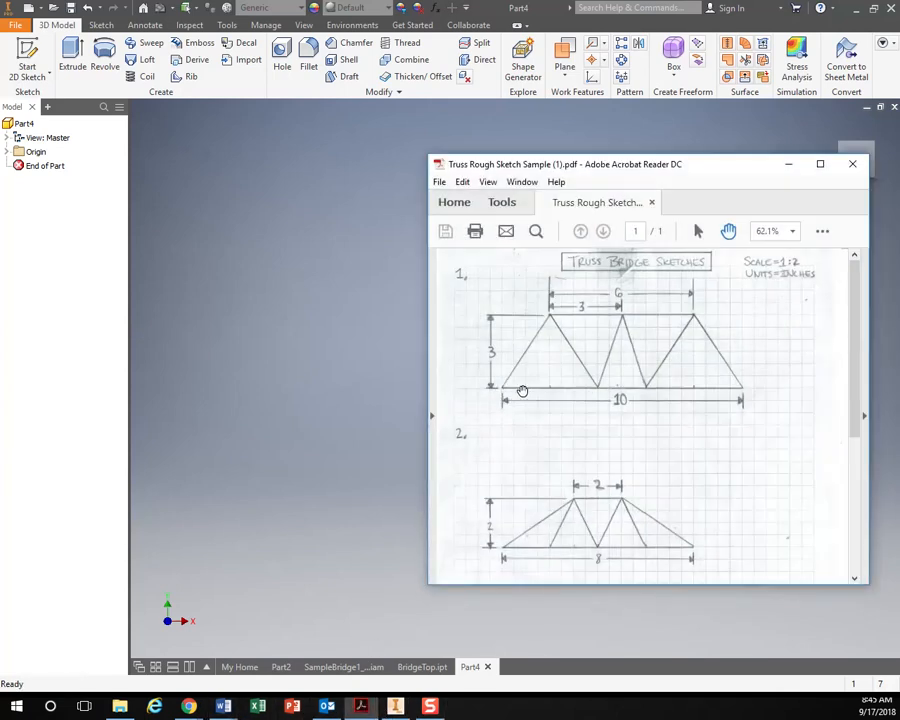
pyautogui.click(852, 164)
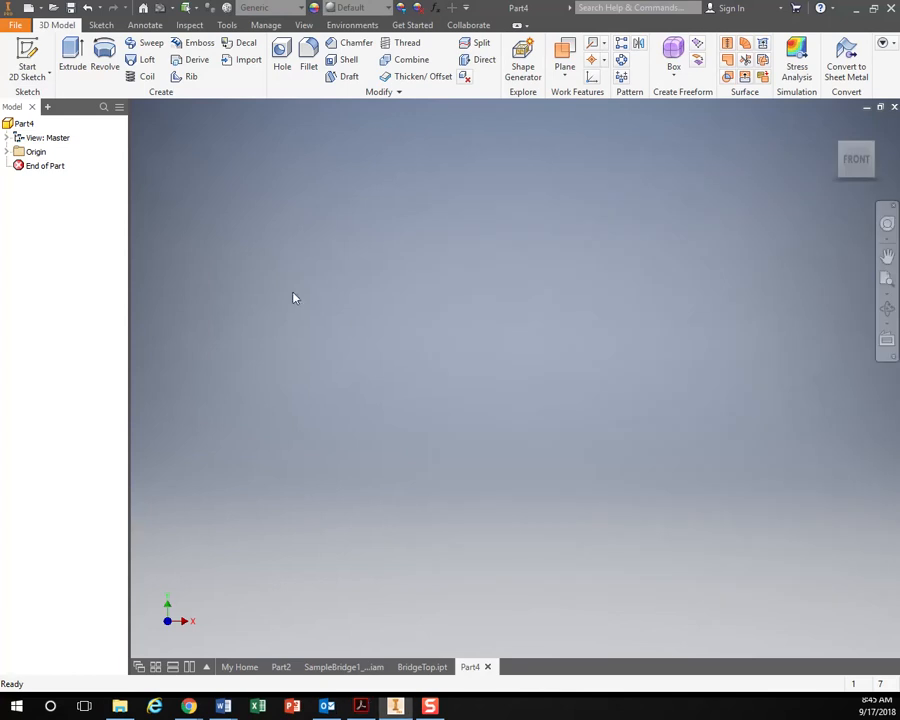
pyautogui.click(28, 60)
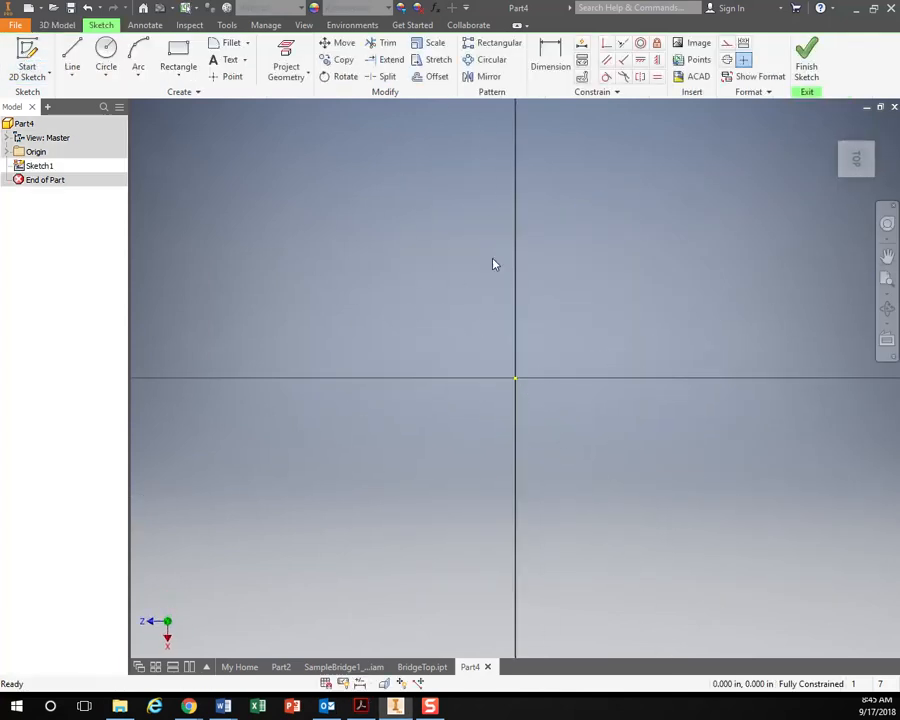
# Step: Draw a 10 by 4.000 rectangle from the origin and place points along its top edge
pyautogui.click(178, 48)
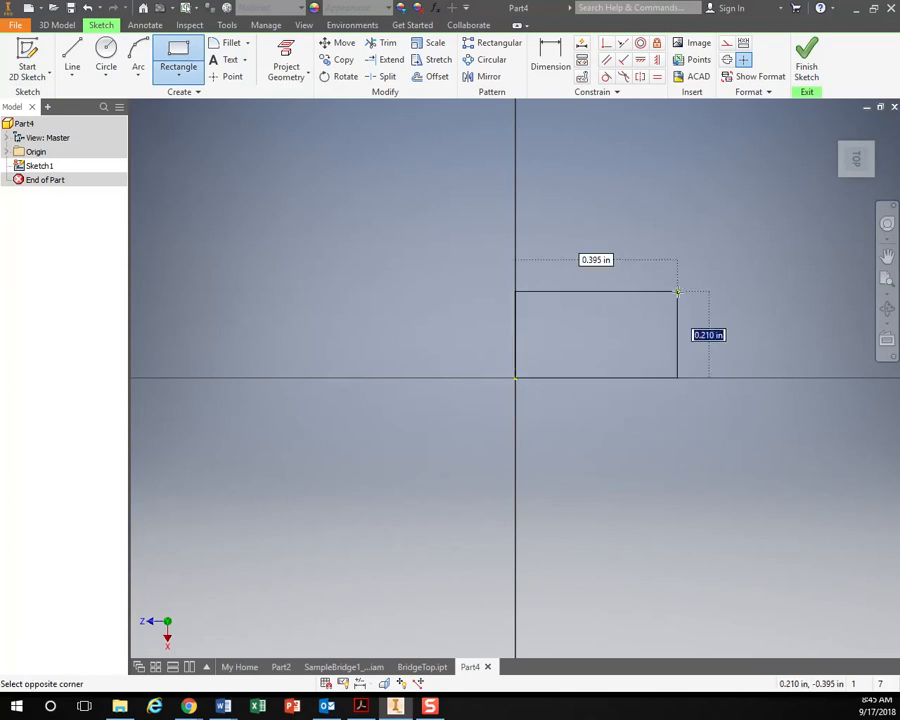
pyautogui.write('4.000')
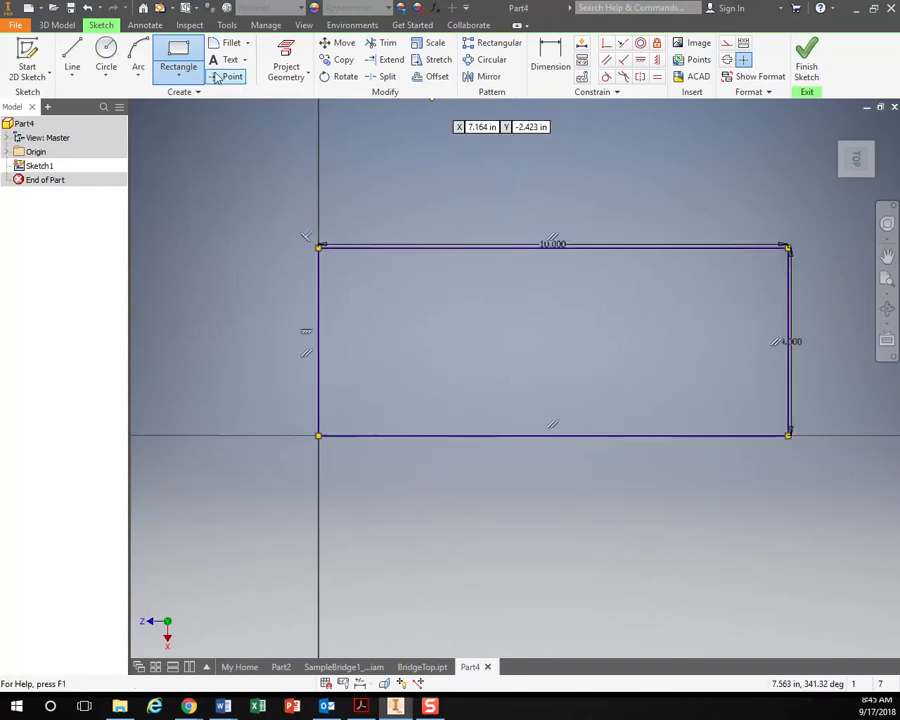
pyautogui.click(72, 56)
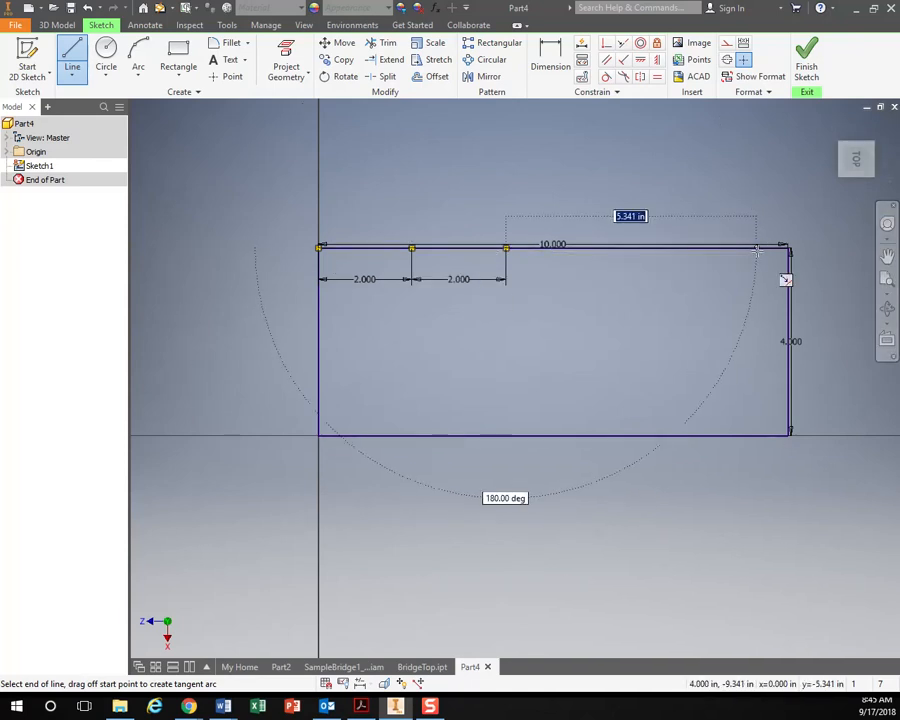
# Step: Space the dividers 2 inches apart and offset outline and dividers by .125
pyautogui.write('2')
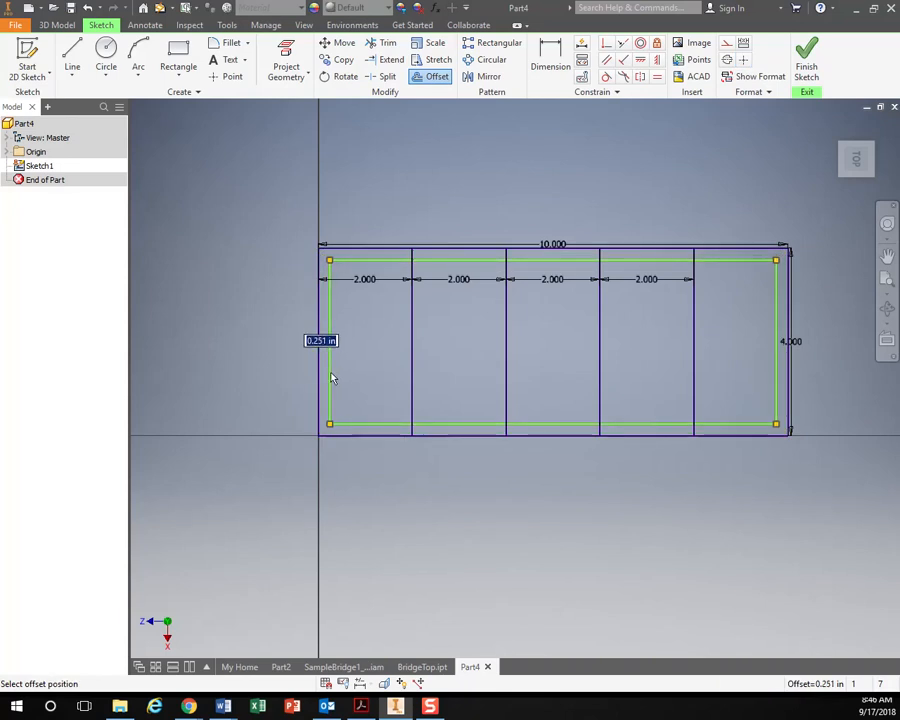
pyautogui.write('.12')
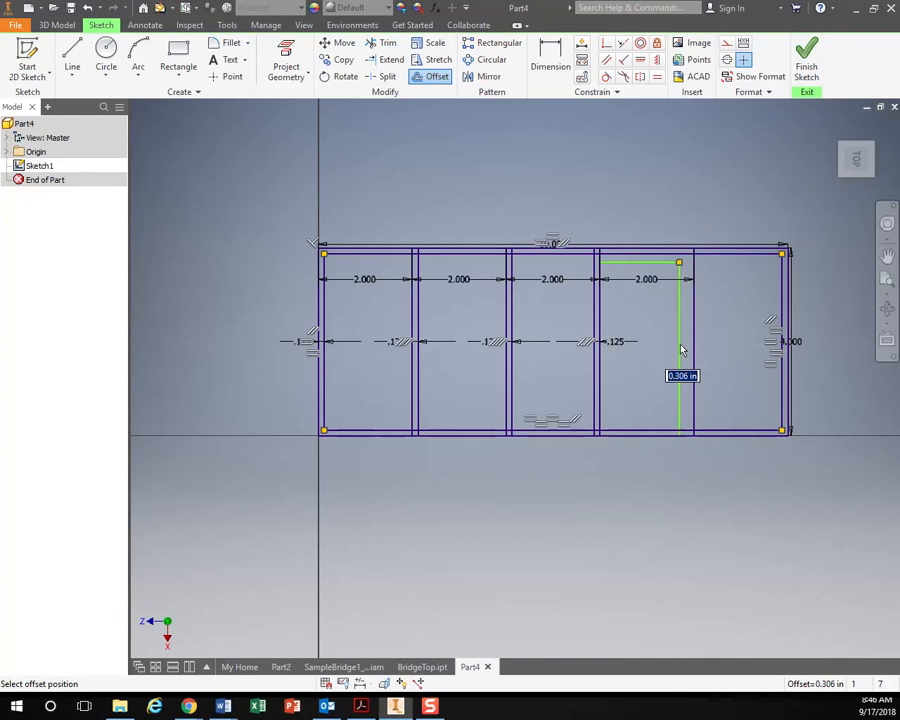
pyautogui.click(688, 344)
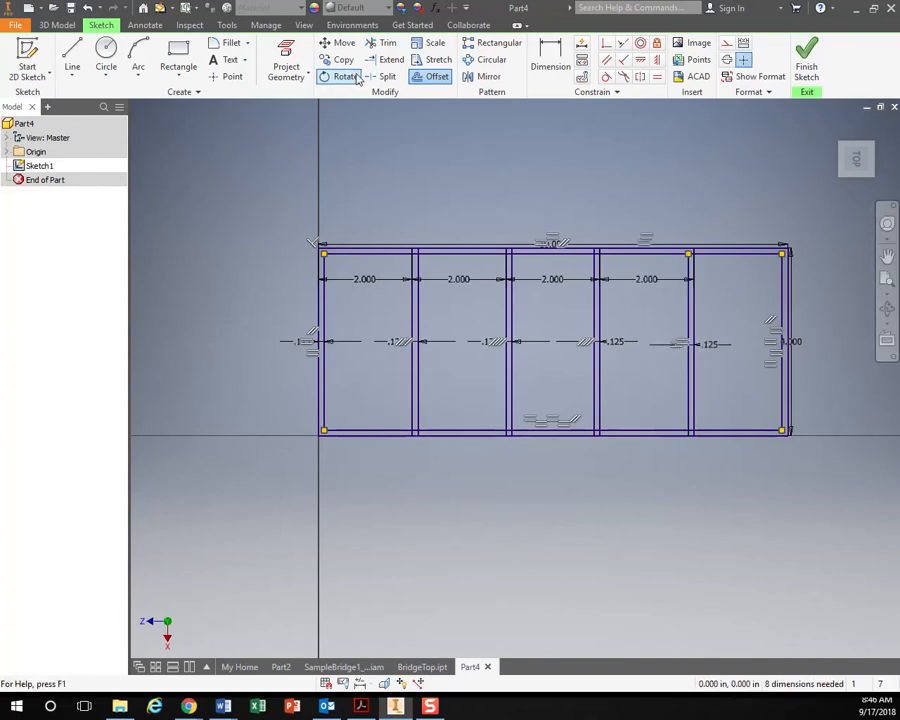
# Step: Trim away the overlapping line segments of the 10 by 4 deck frame sketch
pyautogui.click(388, 42)
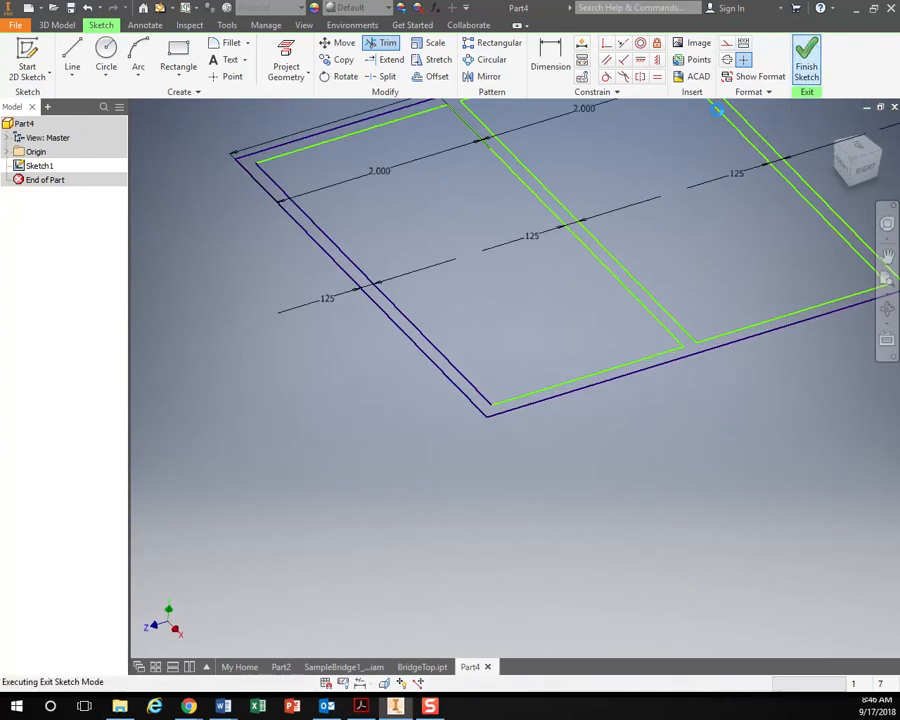
# Step: Extrude the finished deck frame profiles into a thin solid frame
pyautogui.click(806, 56)
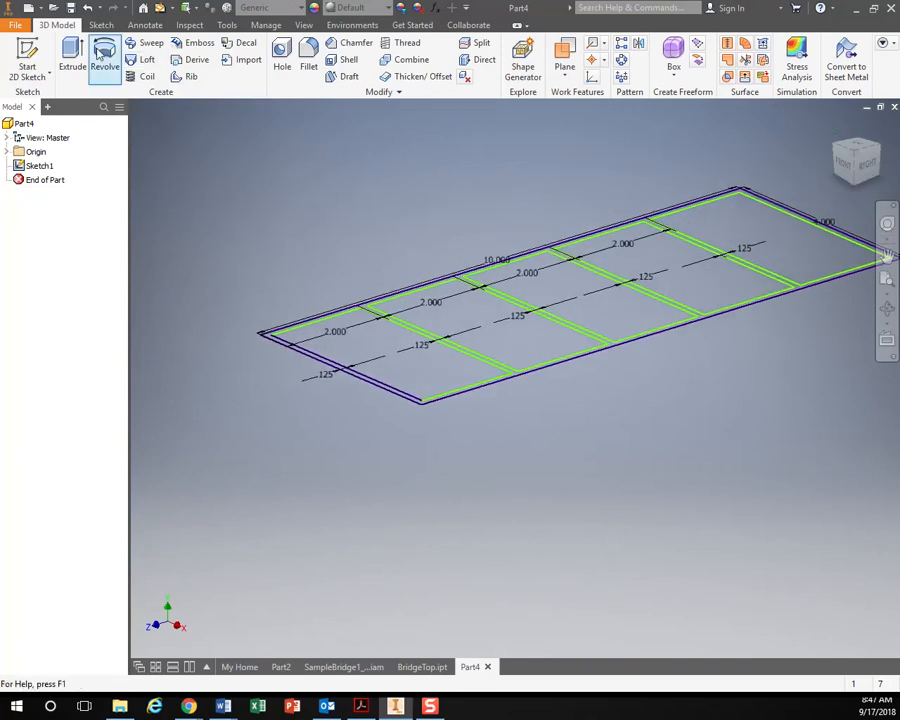
pyautogui.click(72, 58)
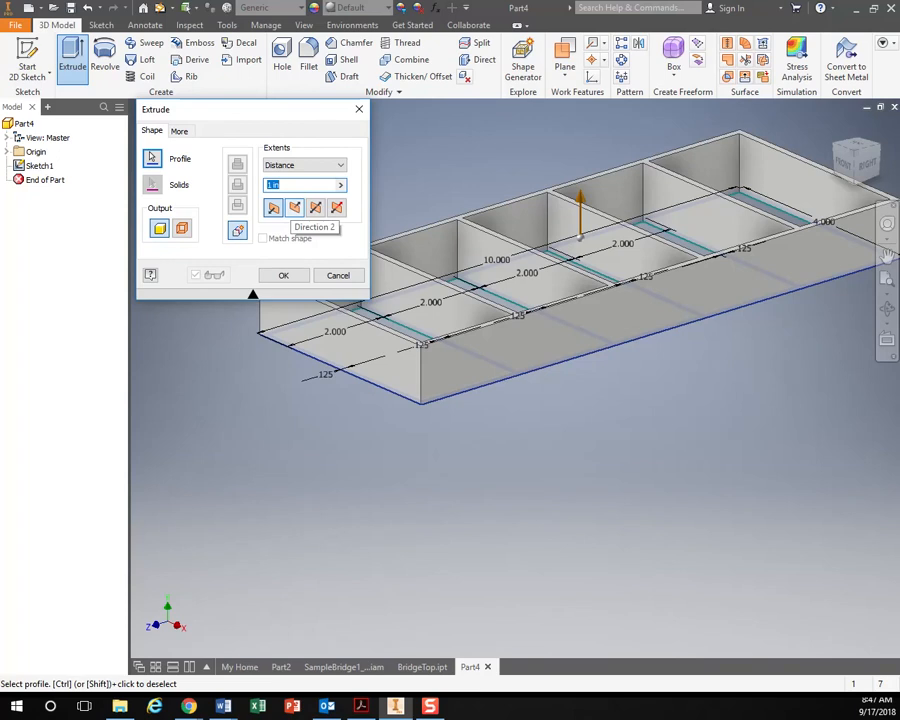
pyautogui.click(284, 276)
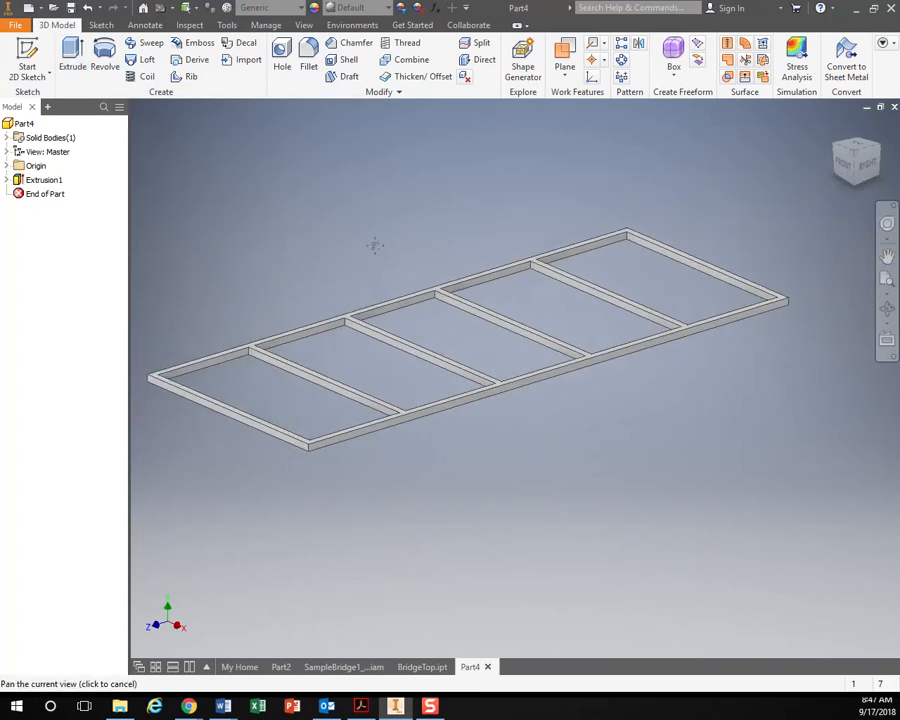
# Step: Start a Save As for the deck part, entering the name 'Bridge'
pyautogui.click(16, 18)
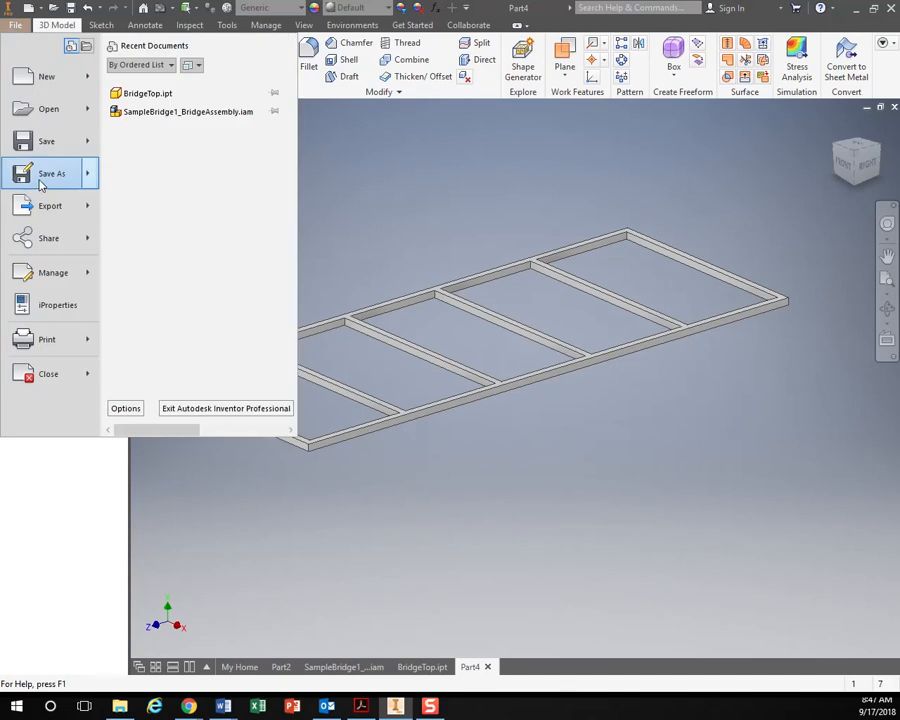
pyautogui.click(52, 172)
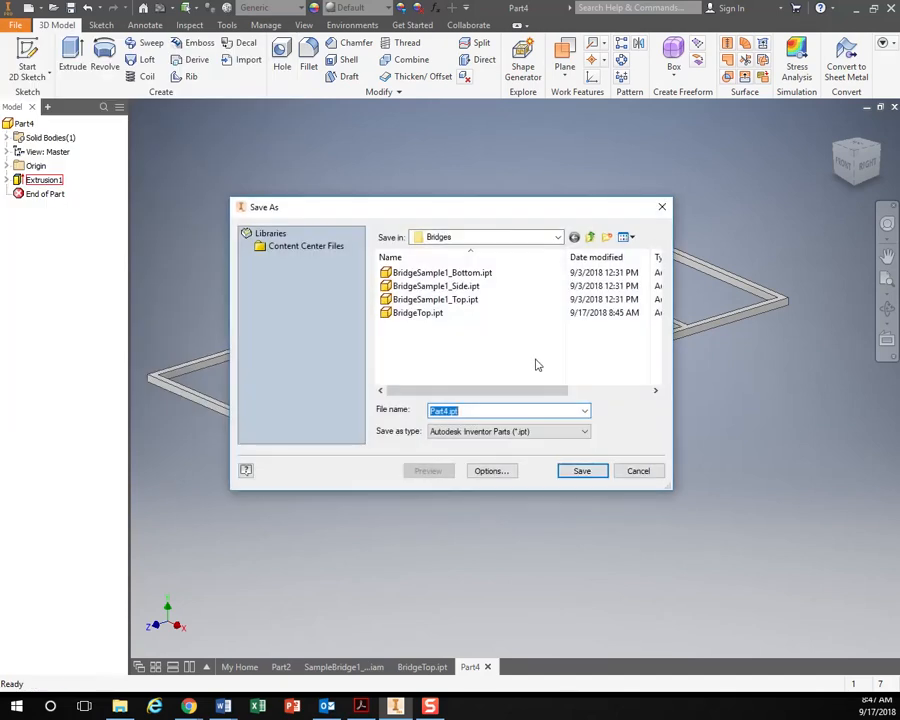
pyautogui.write('Bridge')
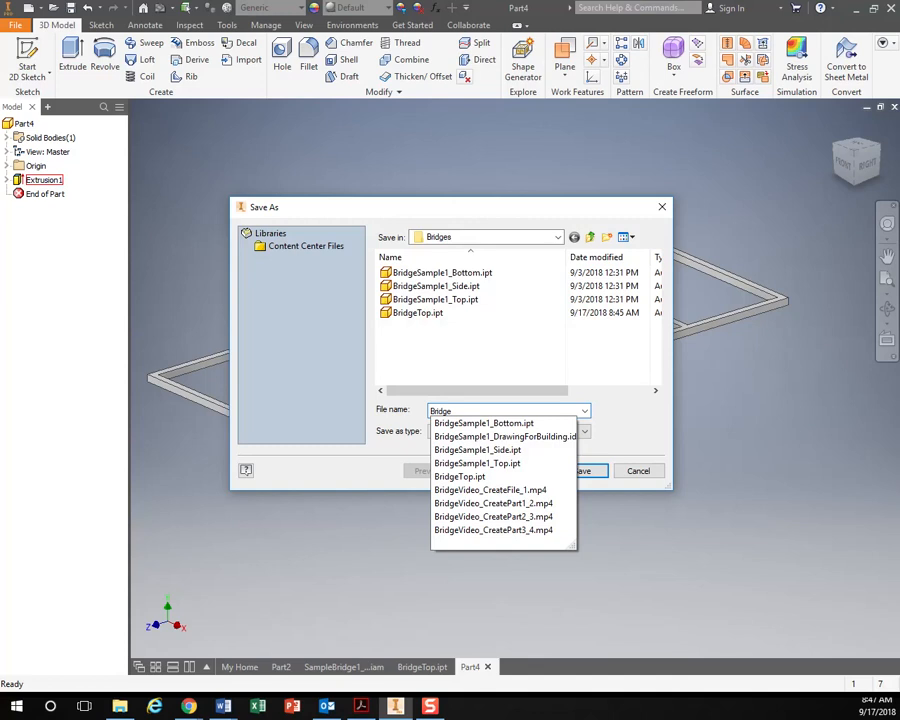